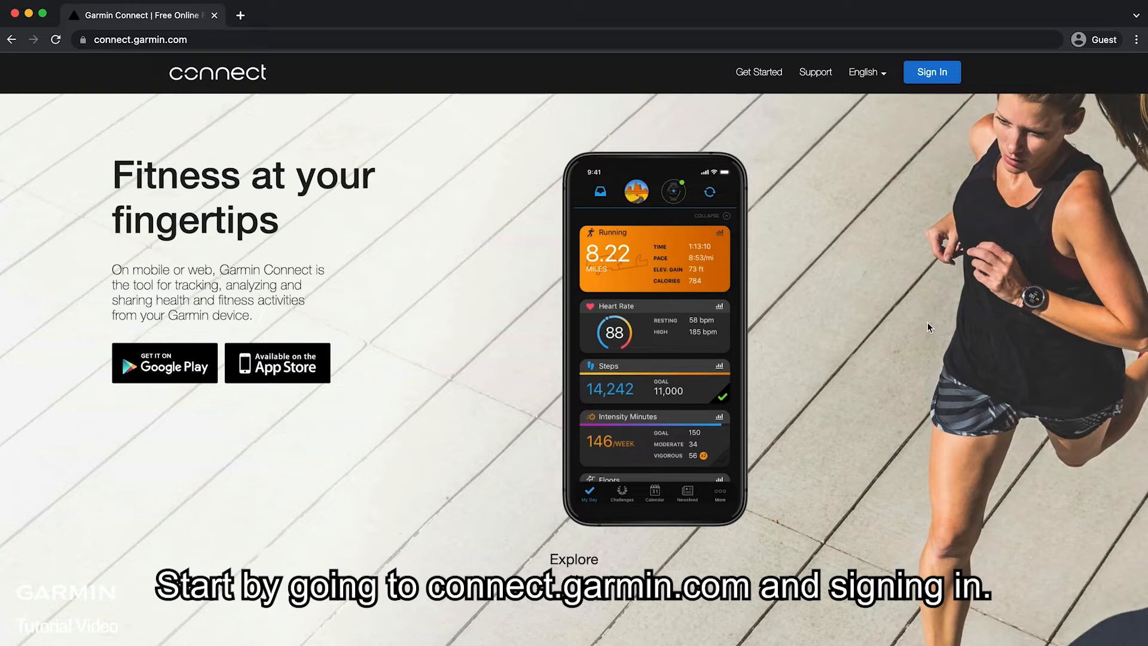
Step: Sign in, go to the monthly calendar and begin adding an event on April 30
click(931, 72)
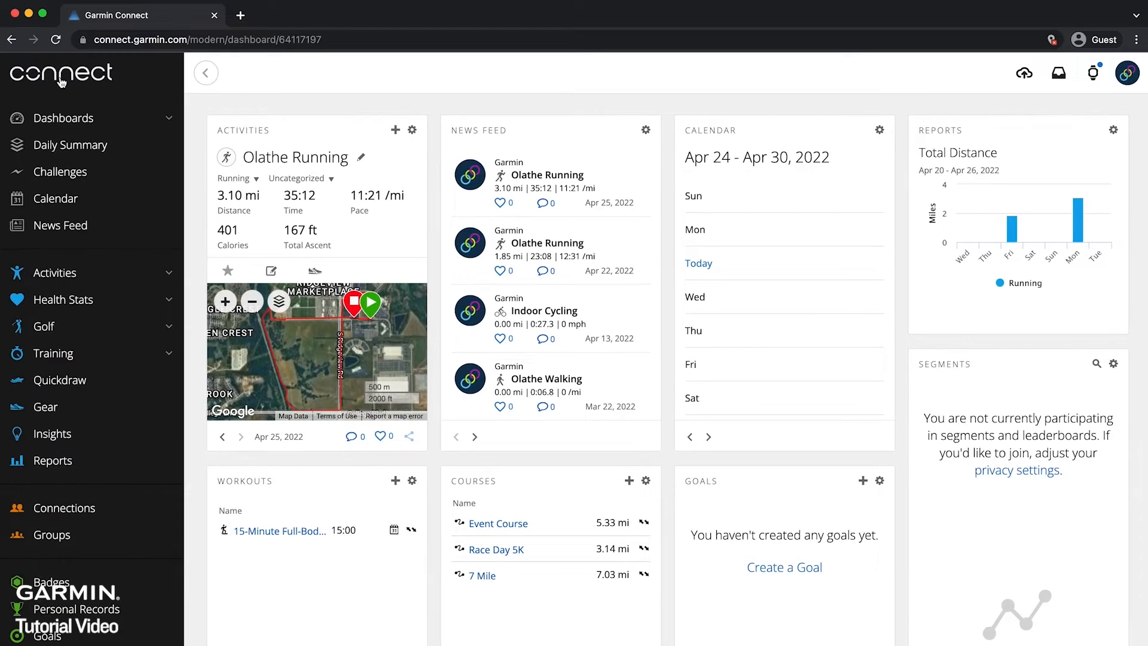
click(56, 198)
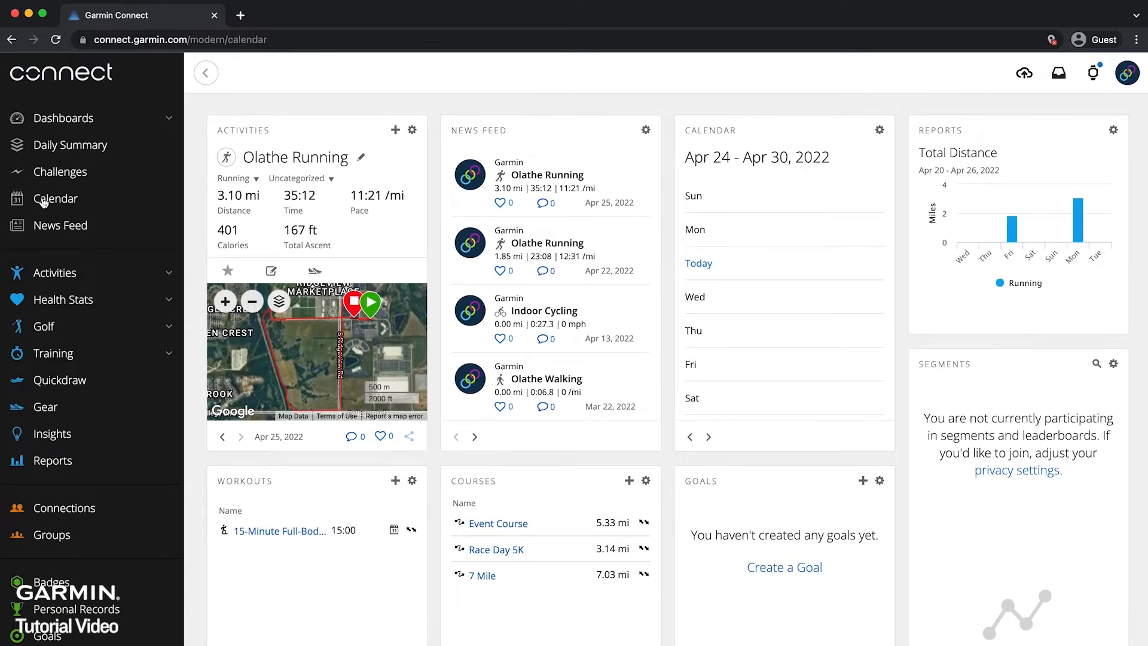
click(56, 198)
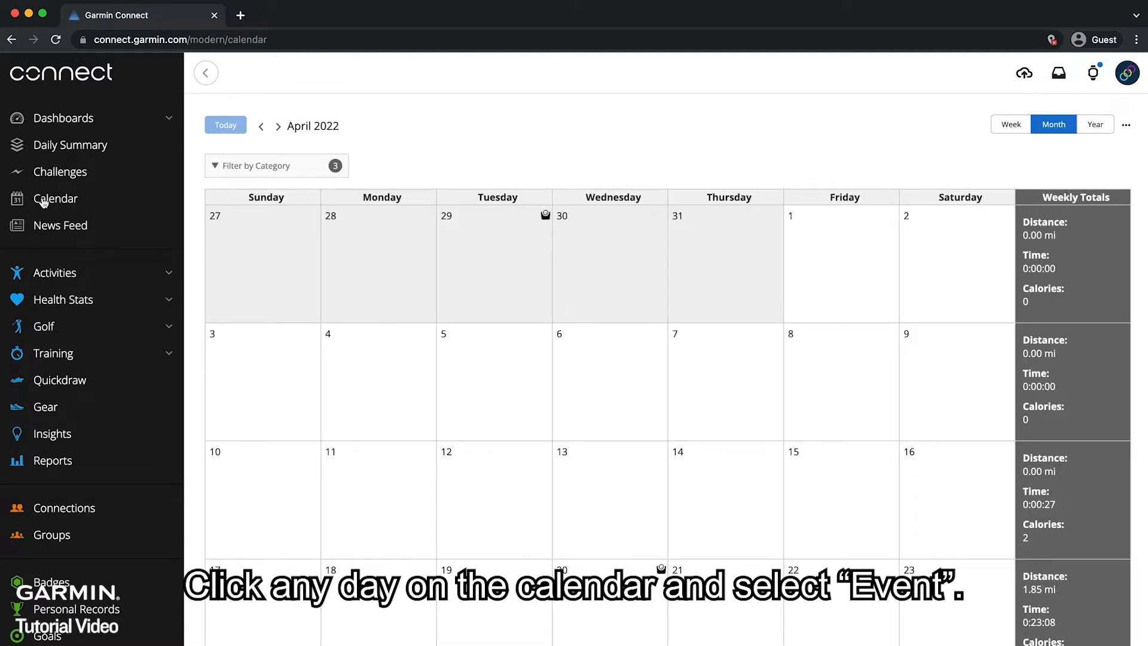
scroll(down, 3)
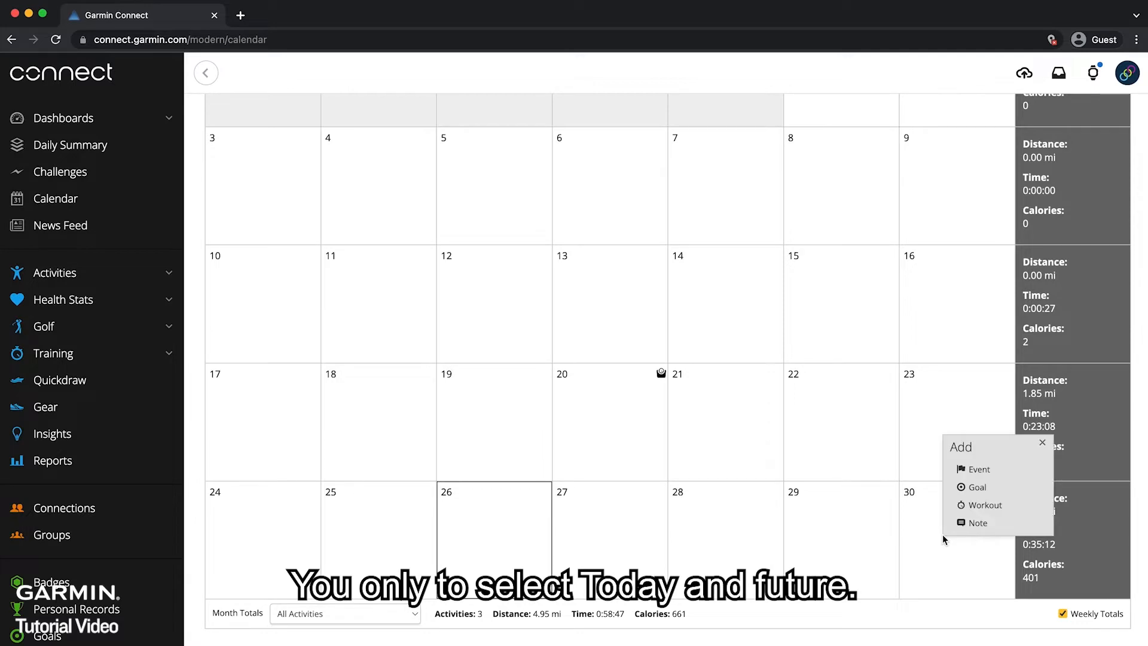
click(978, 469)
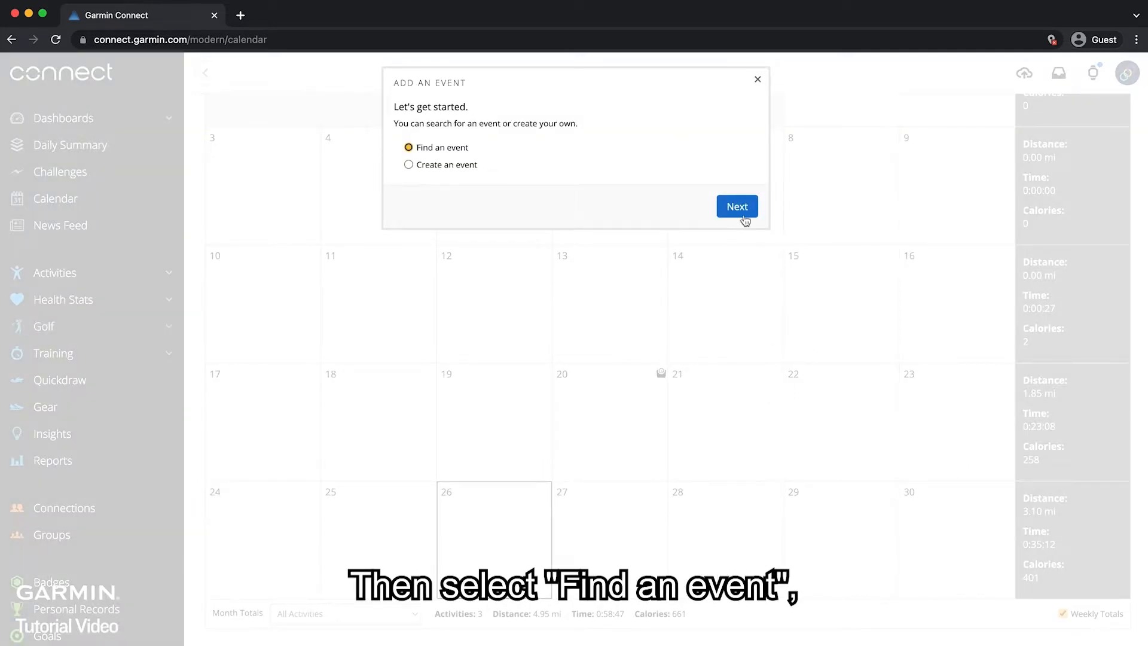
Step: Search existing events filtered to Running and list the matches
click(736, 206)
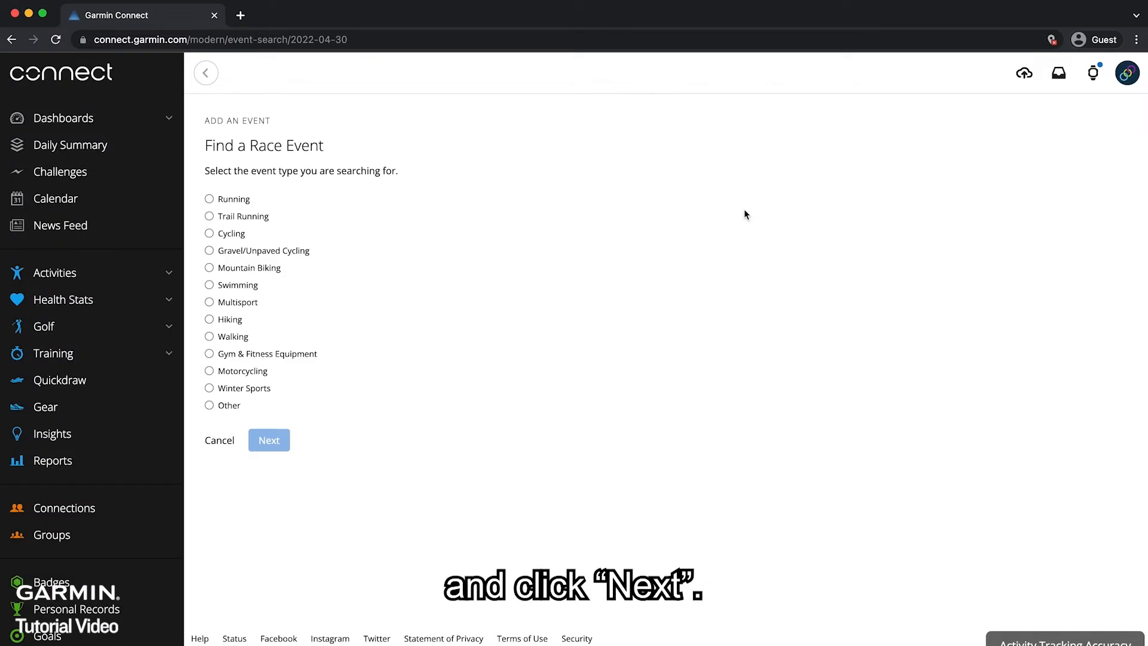
mouse_move(710, 215)
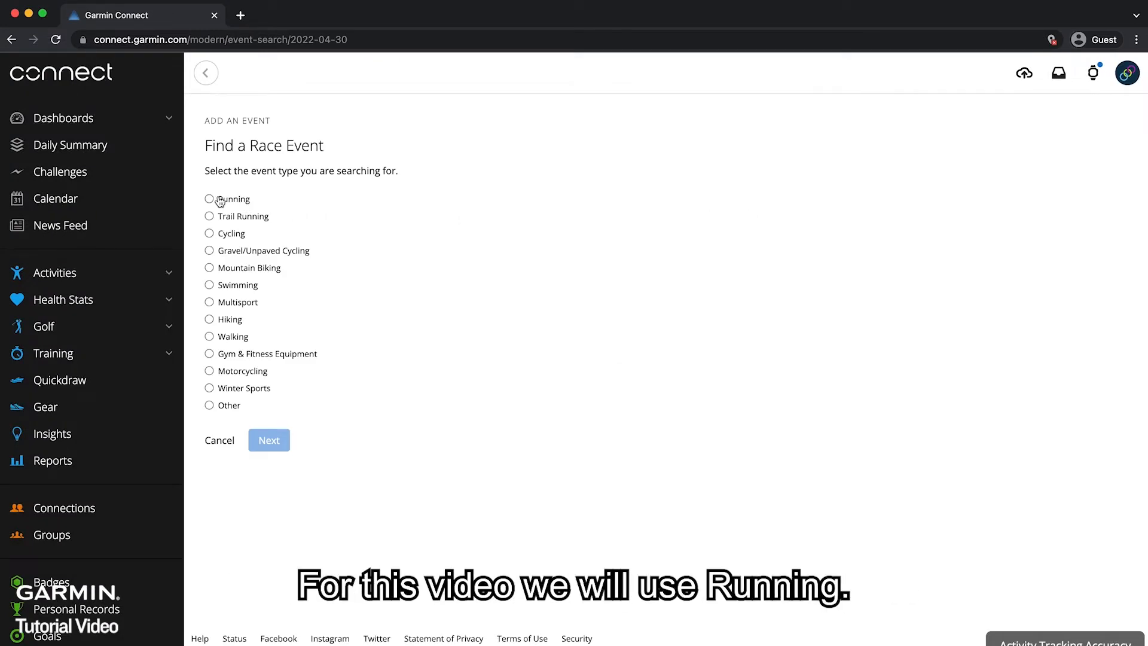
click(208, 199)
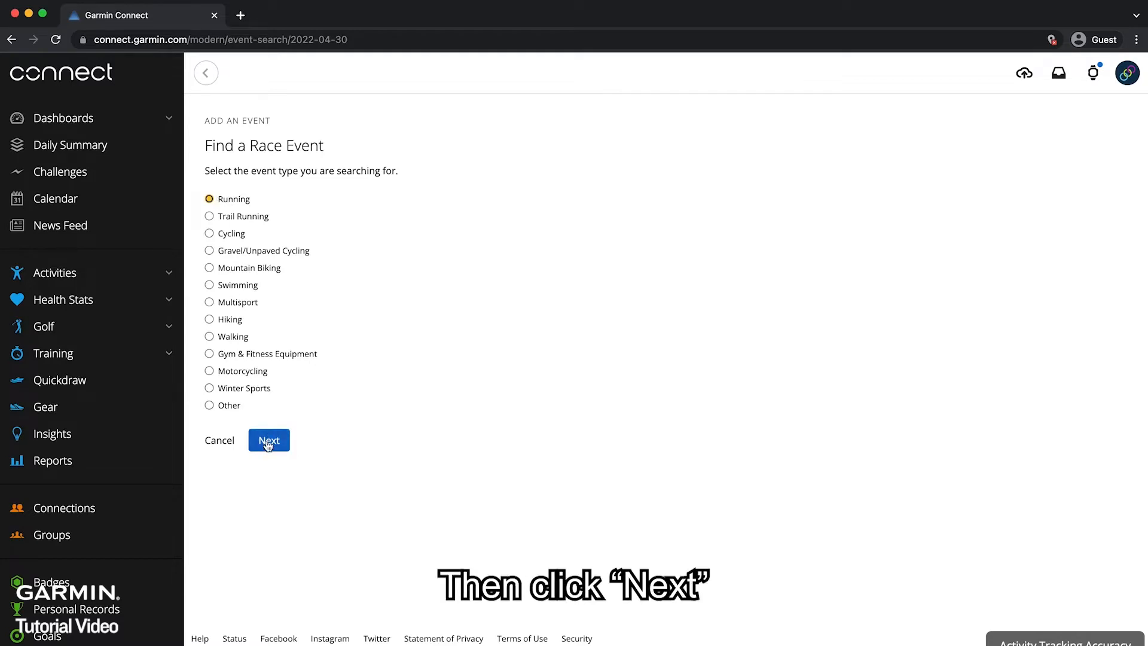
click(269, 440)
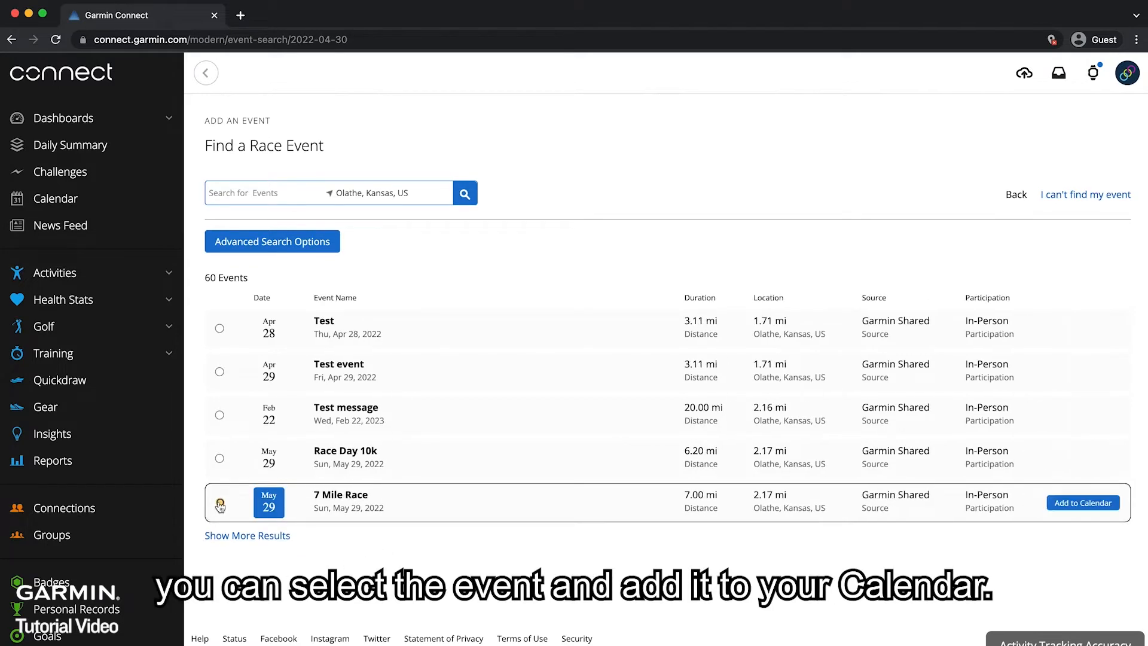
Step: Select the 7 Mile Race on May 29 and add it to the calendar
click(219, 503)
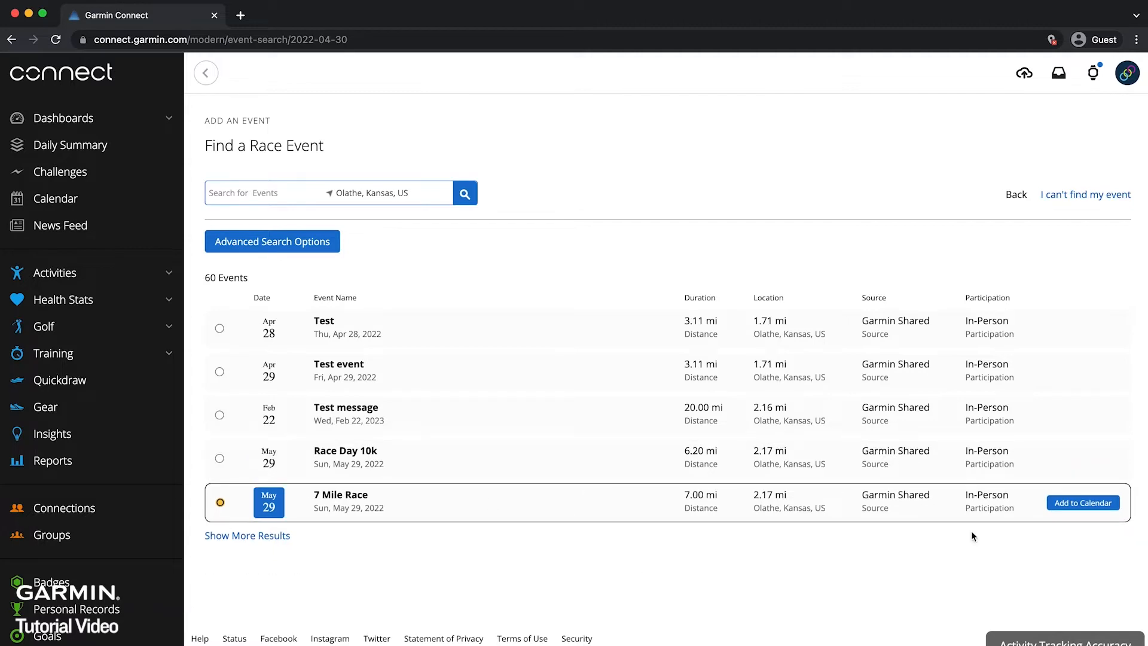
click(1082, 503)
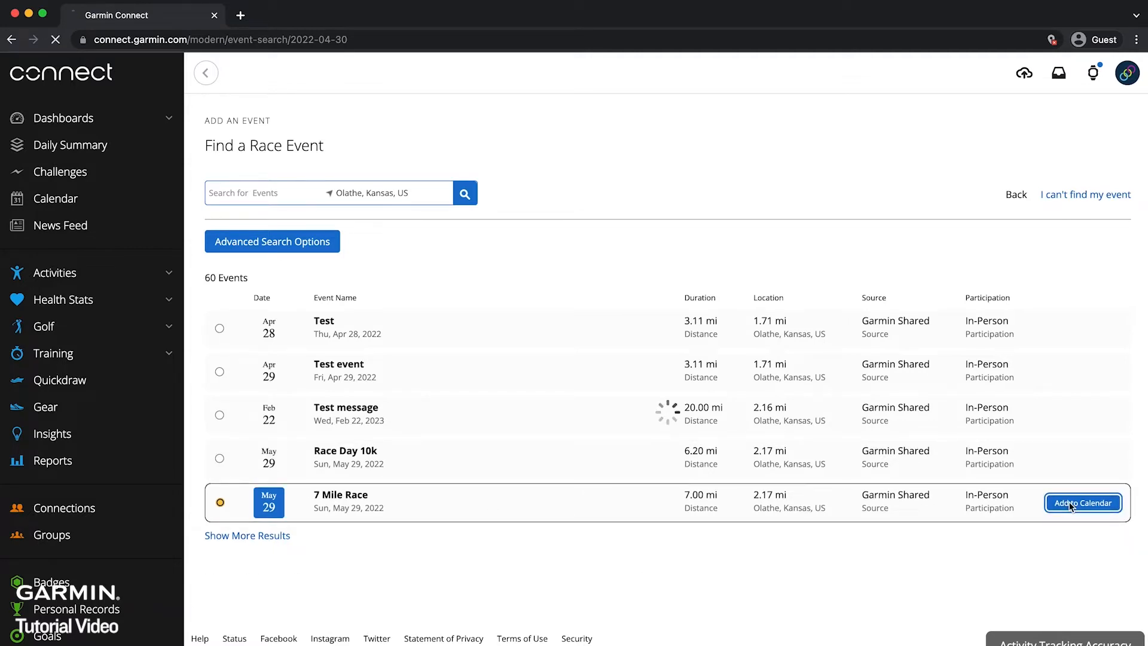
click(1082, 502)
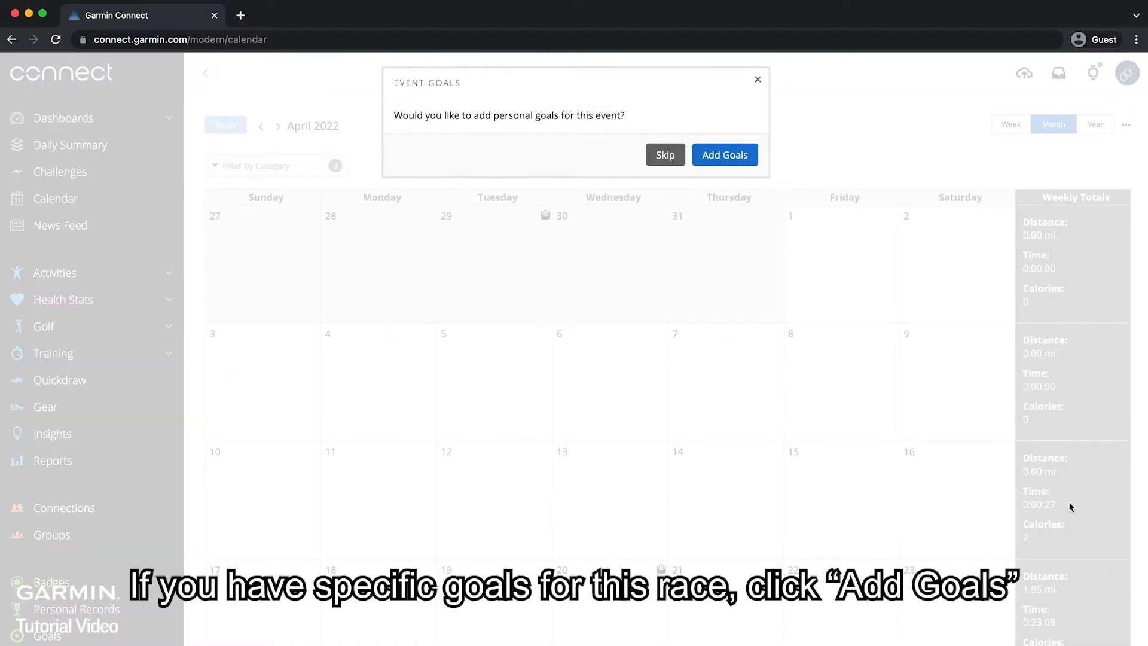
Step: Set a 01:00:00 goal (08:34 pace) for the 7 Mile Race as primary event and finish
click(723, 154)
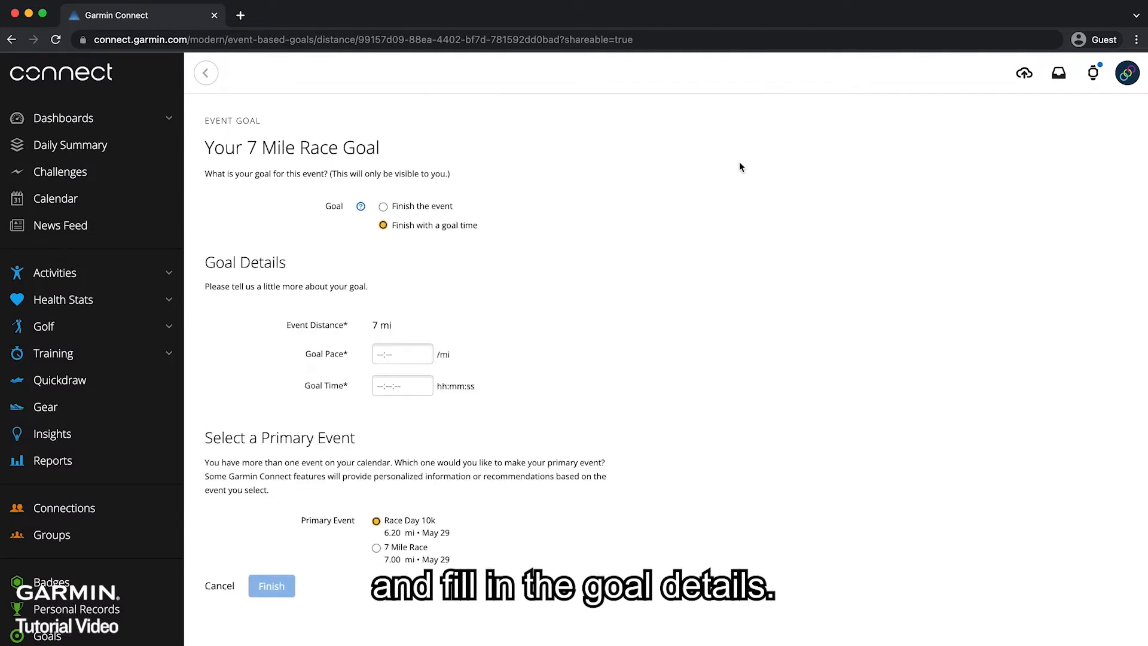
click(376, 547)
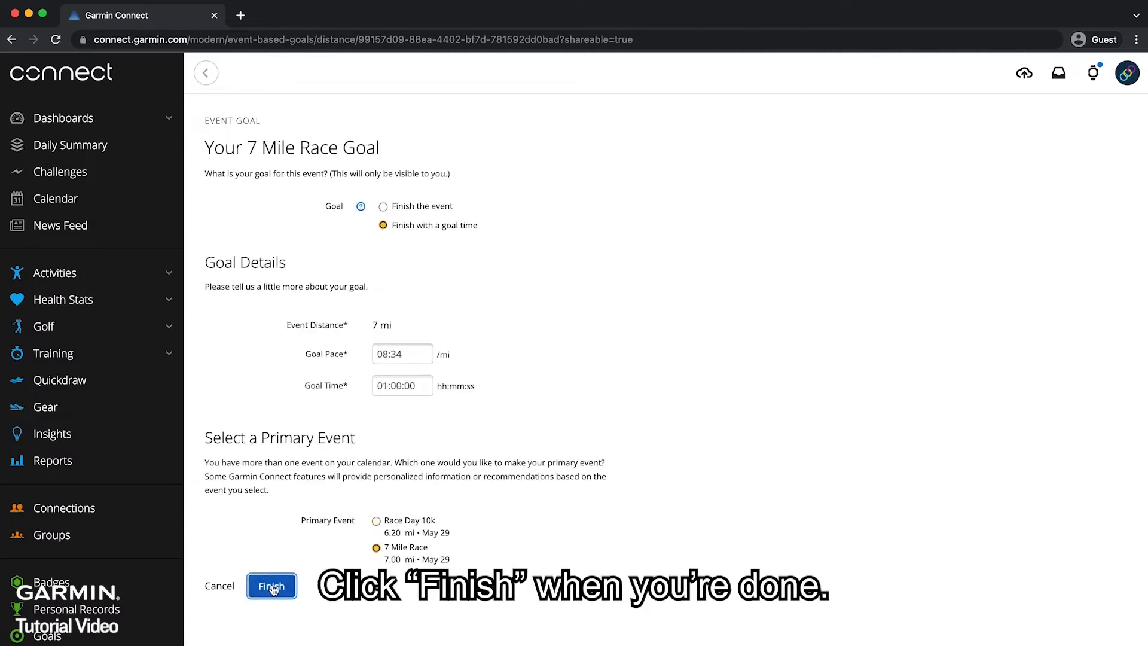
click(270, 585)
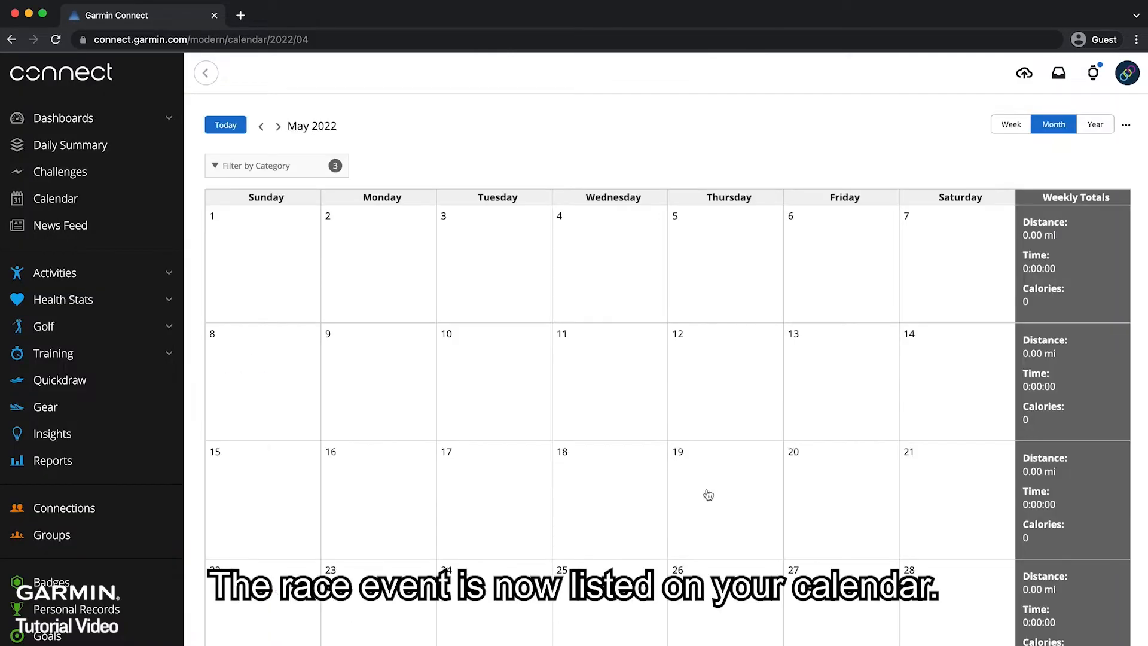
Step: Delete the Race Day 10k event from May 29, leaving only the 7 Mile Race
scroll(down, 3)
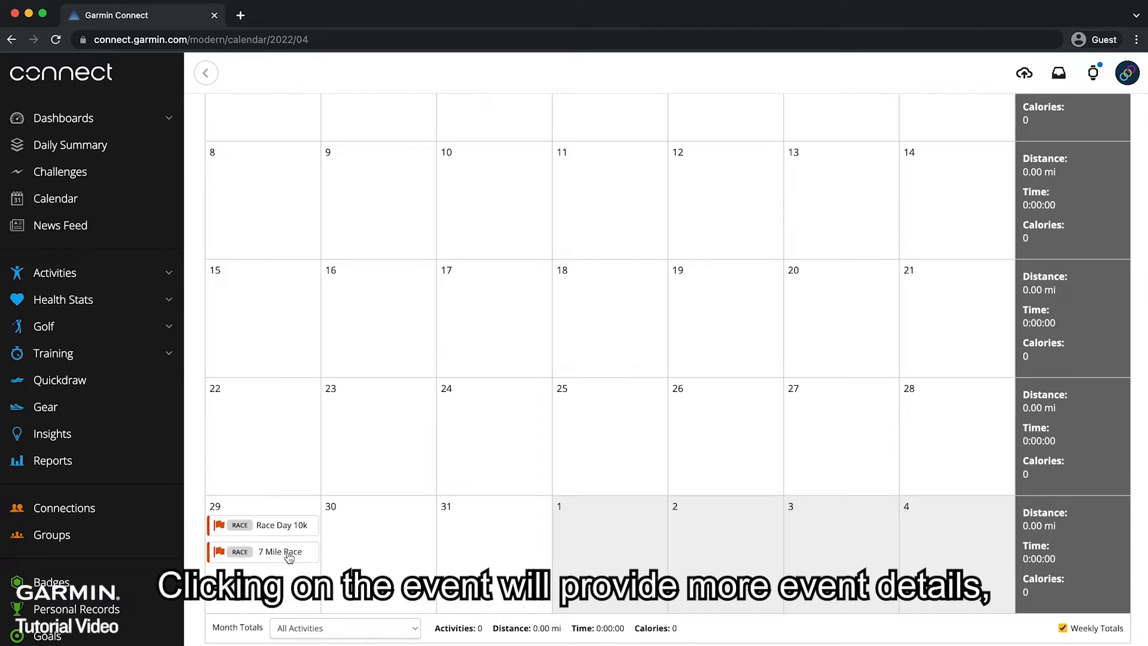
click(280, 551)
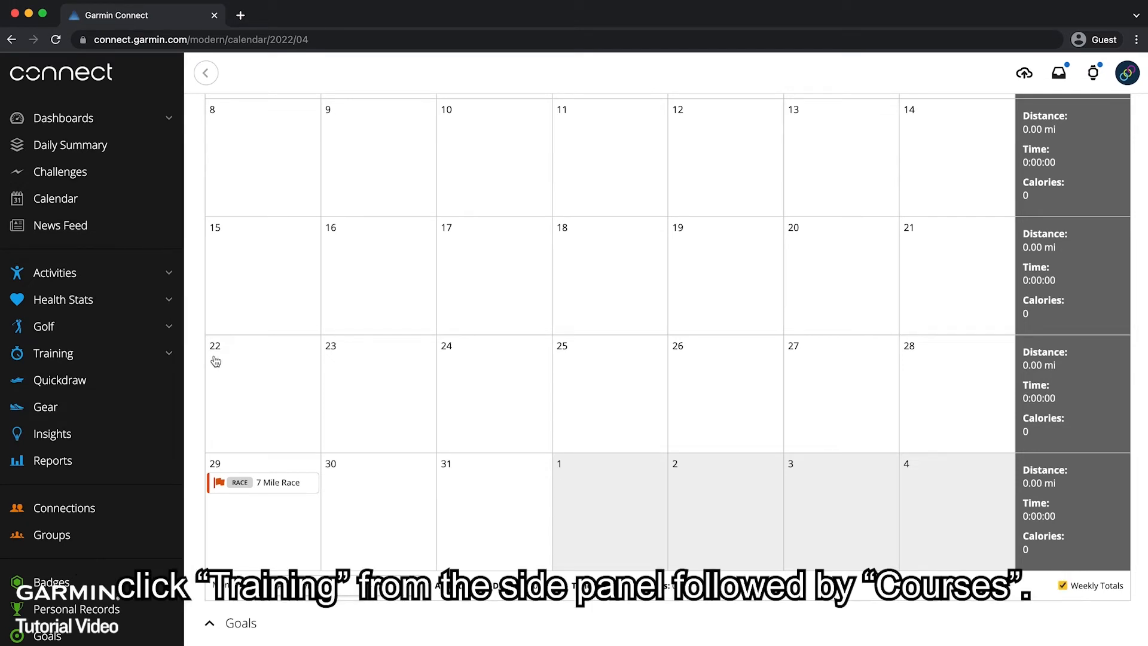
Step: From the saved courses list, choose to add the 7 Mile course to an event
click(53, 353)
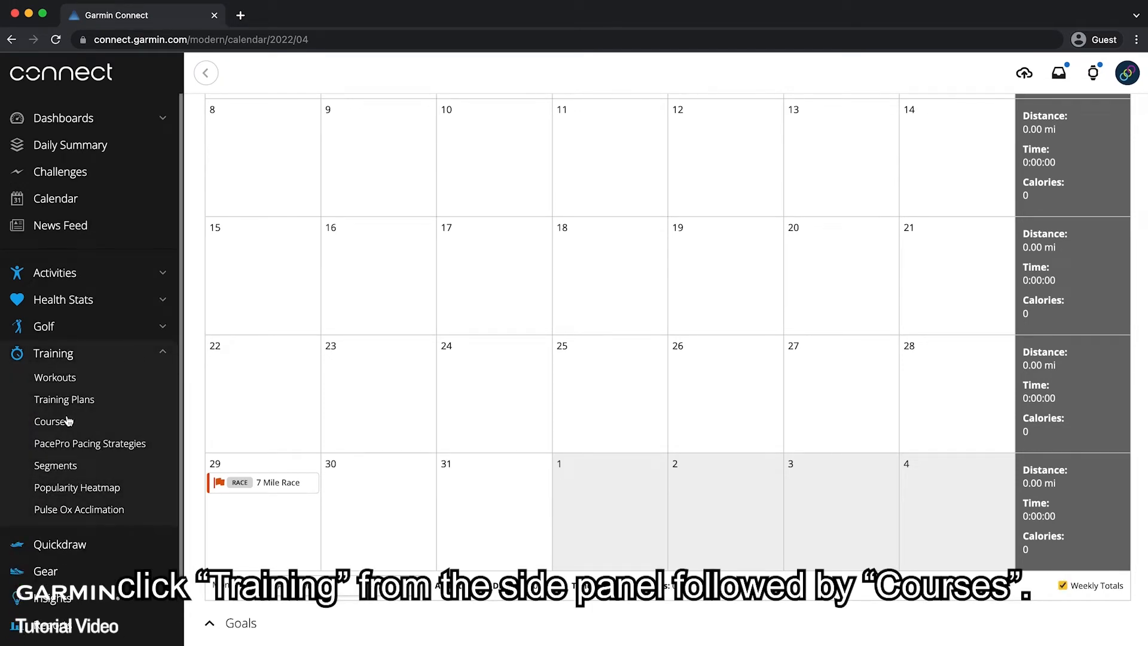
click(52, 420)
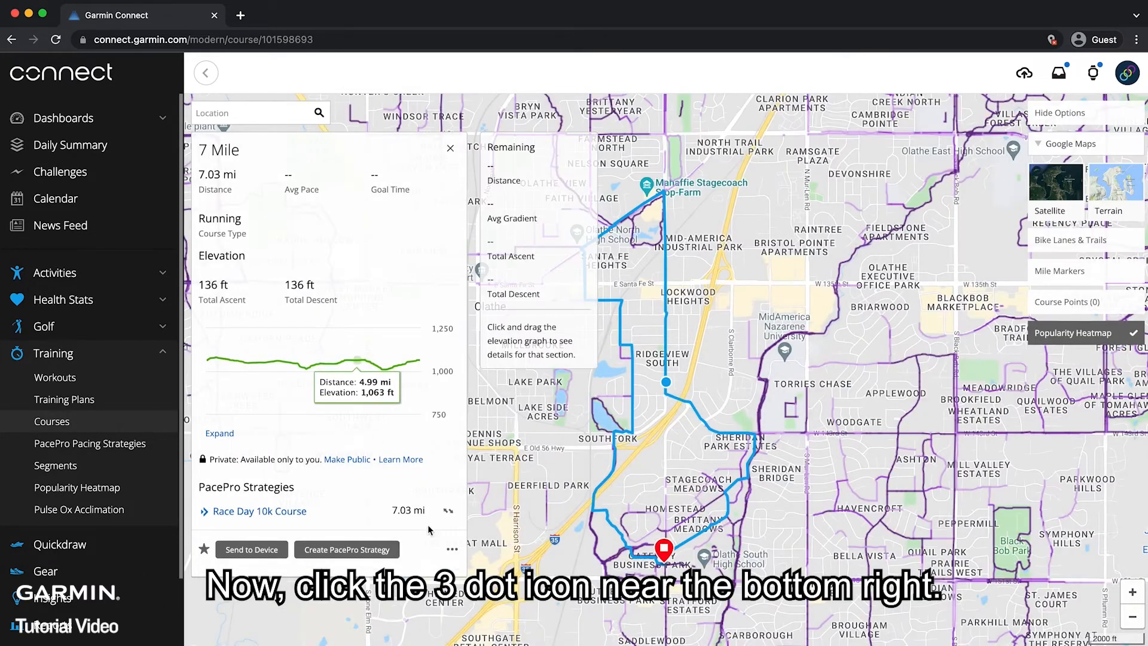
click(452, 549)
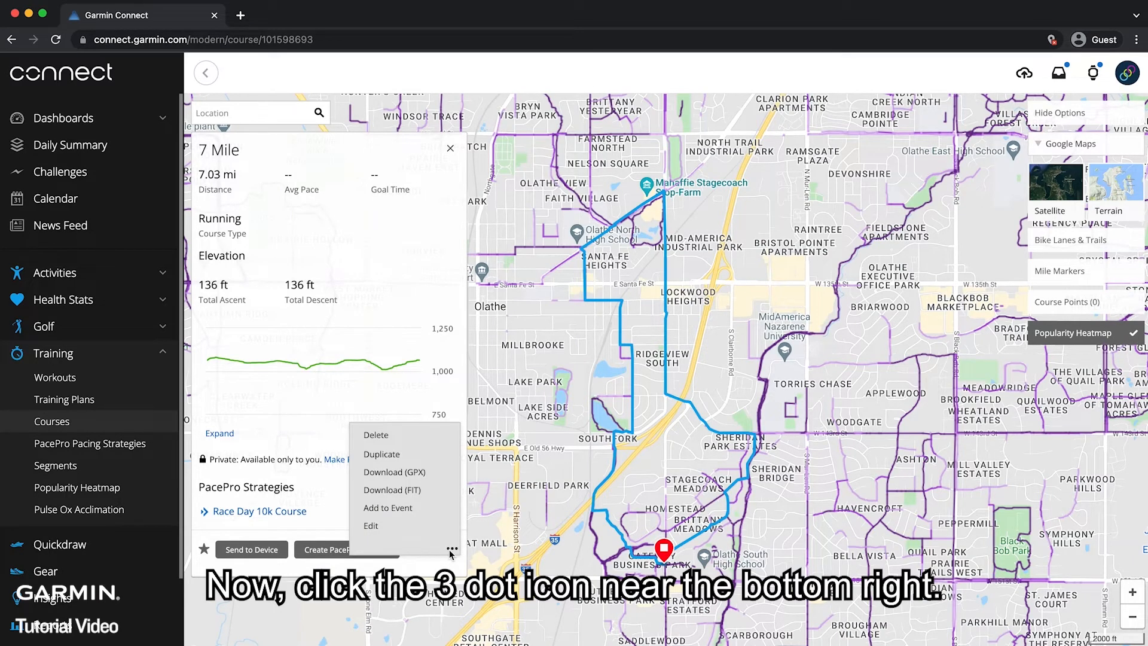
click(388, 507)
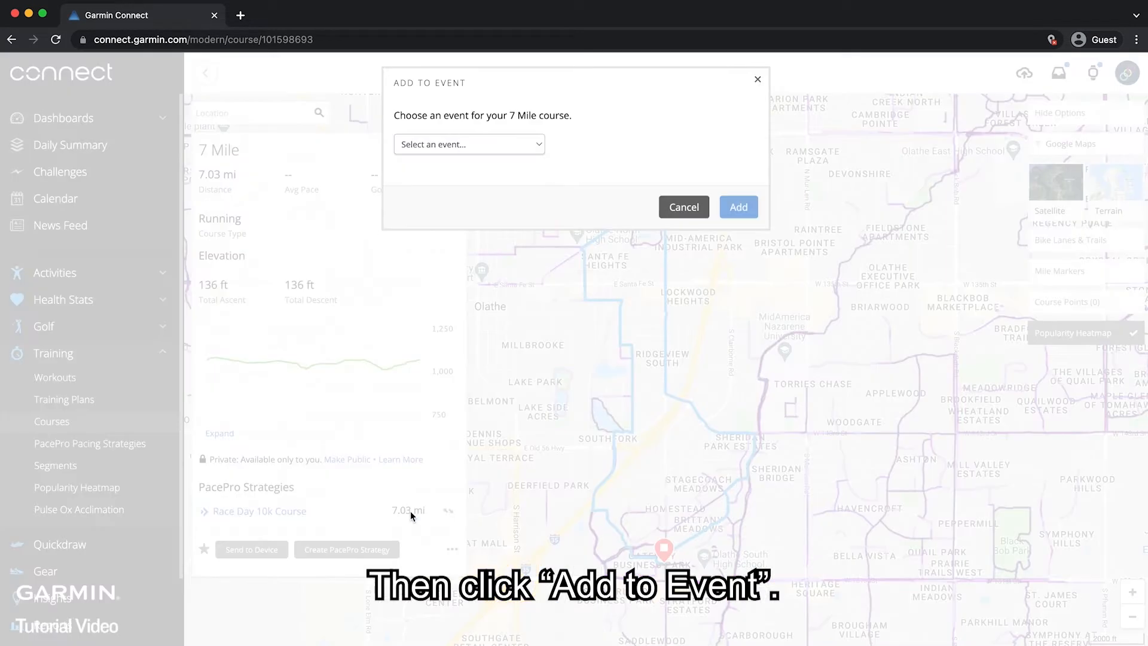
Step: Attach the course to the 7 Mile Race and make it visible to everyone
click(468, 144)
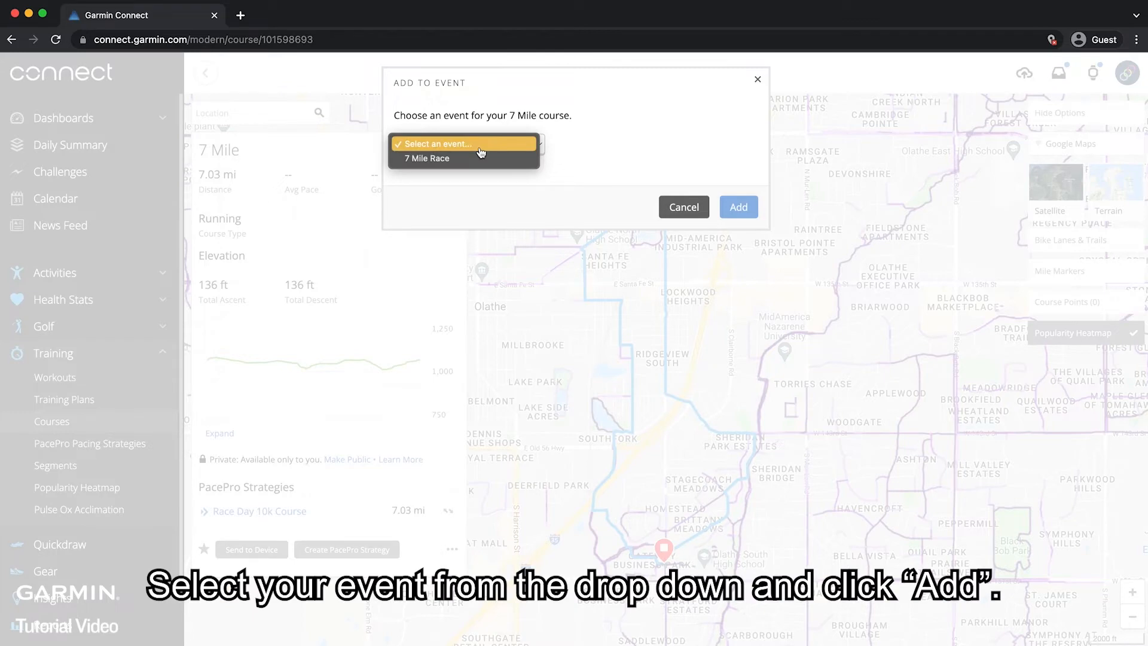
click(427, 158)
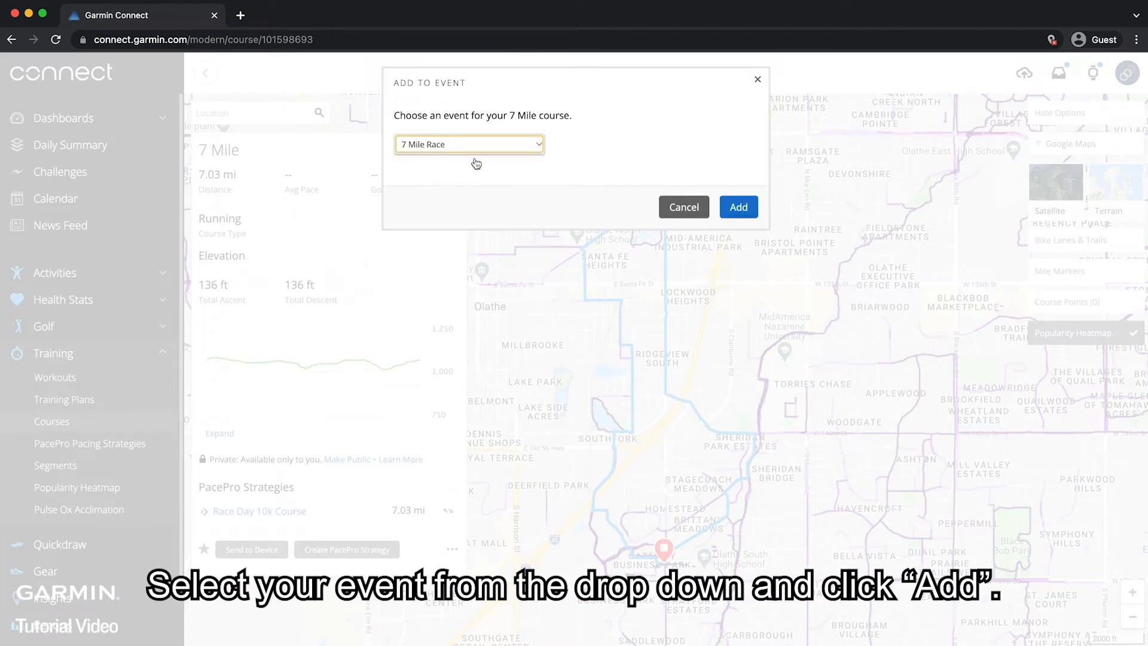
click(737, 206)
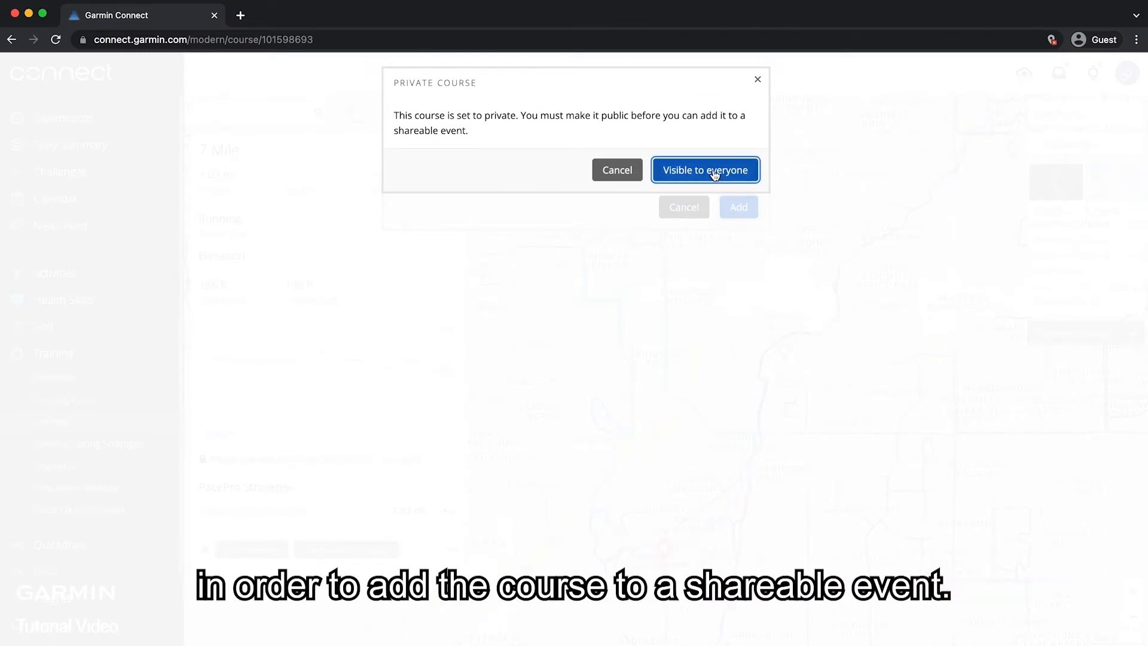
click(704, 169)
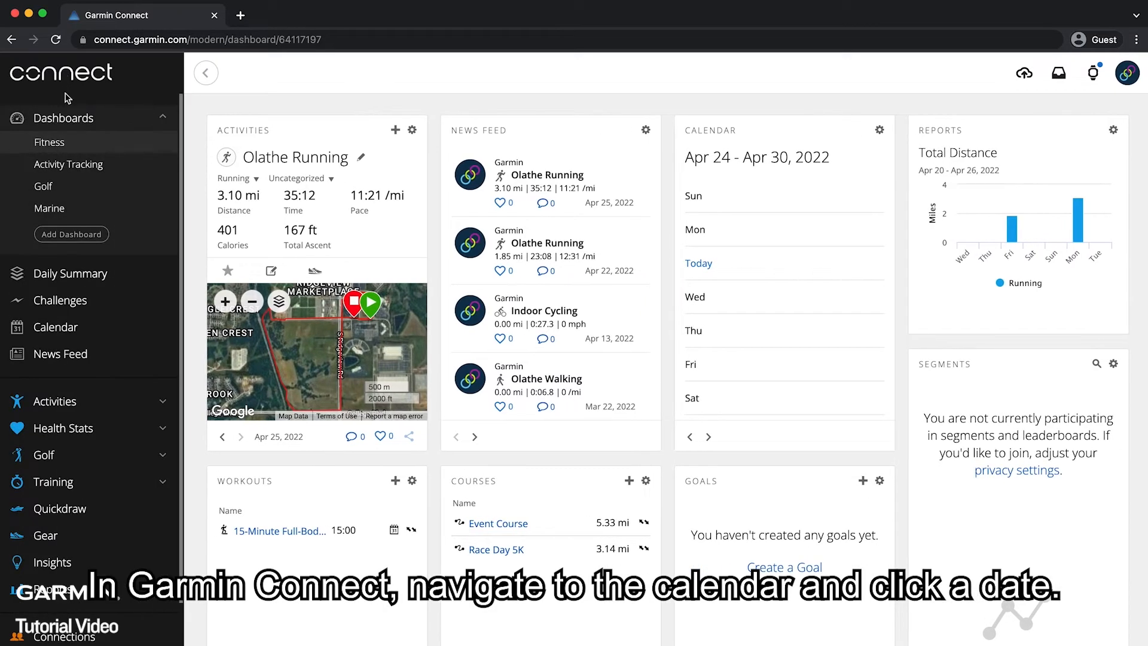
Step: From April 30 on the calendar, choose to create your own event and continue to its form
click(55, 327)
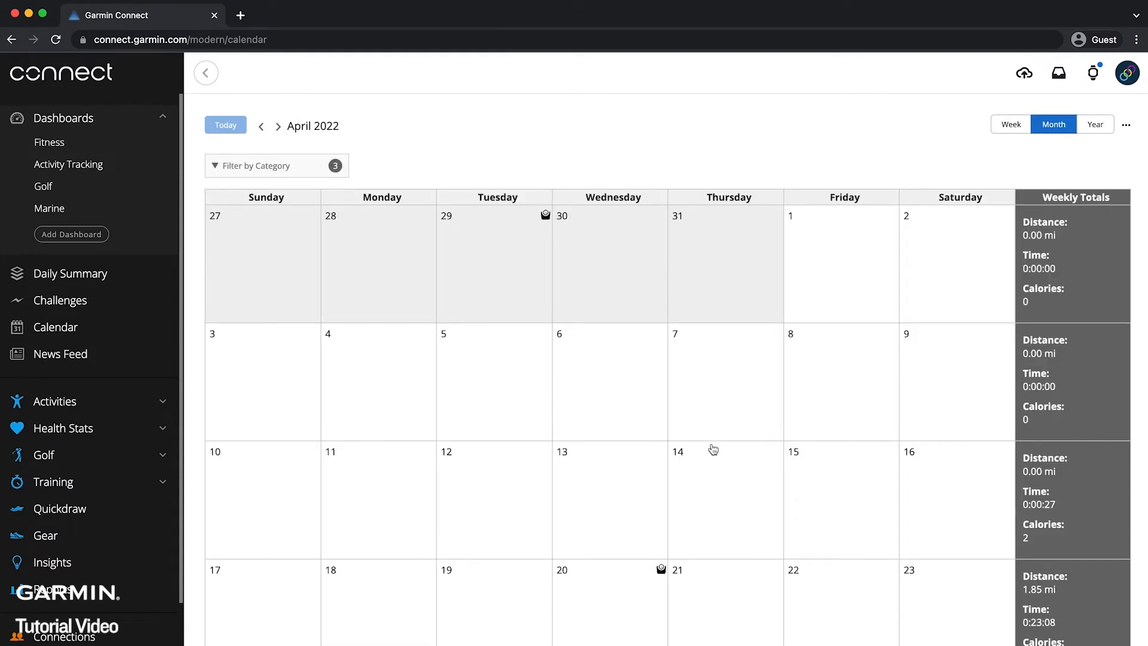
scroll(down, 3)
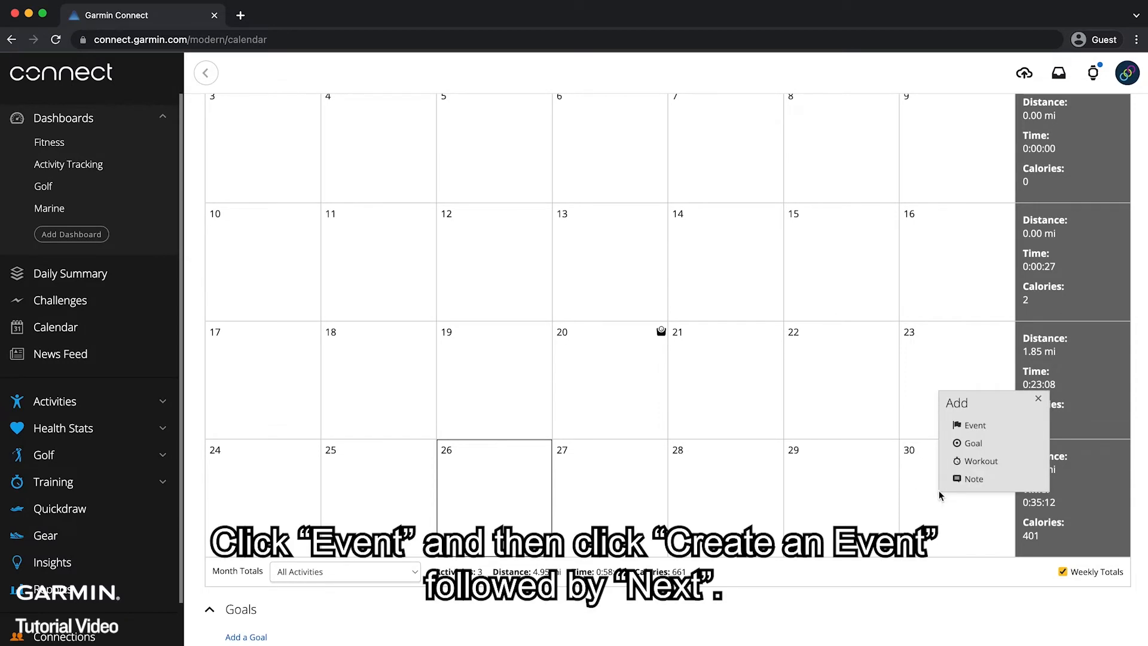
click(974, 425)
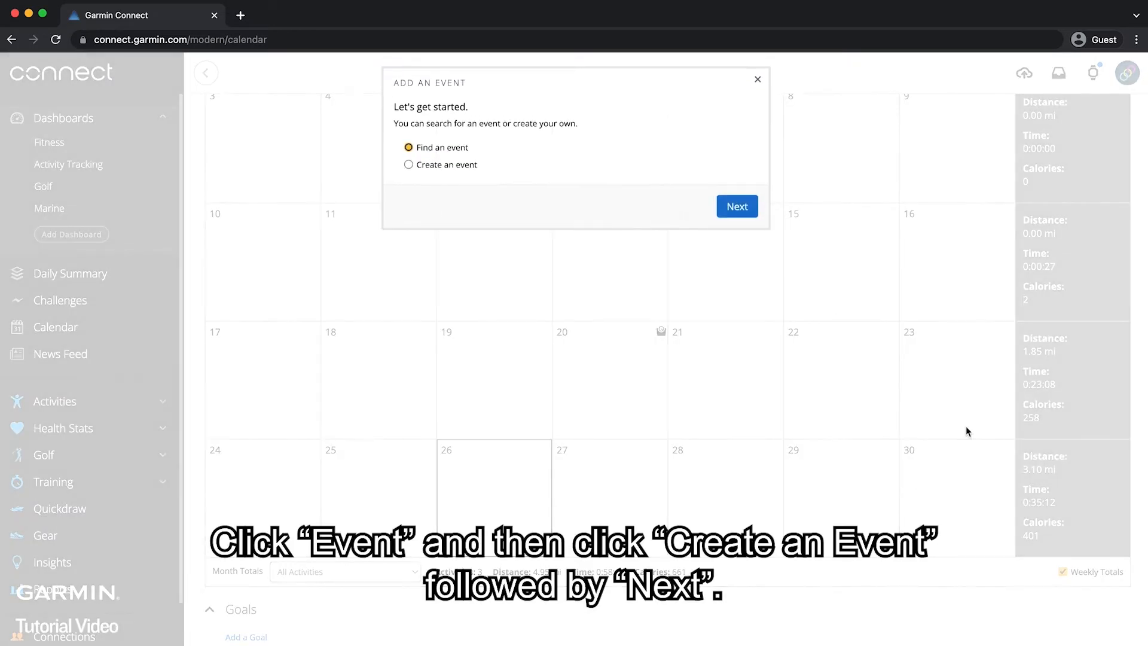
click(408, 163)
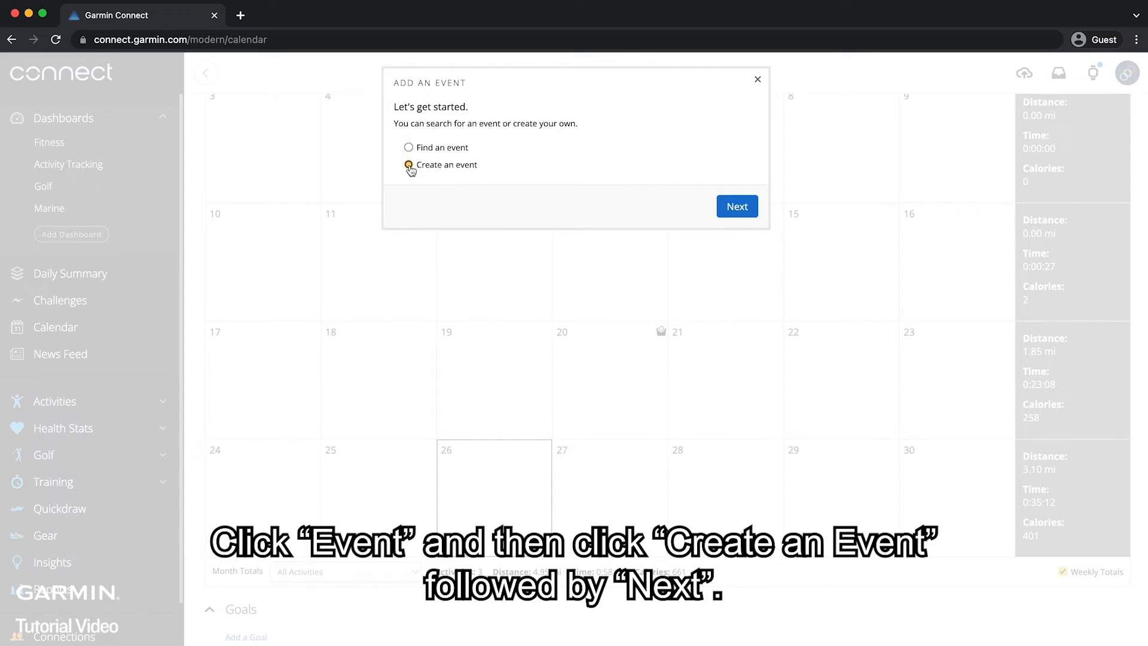
click(736, 206)
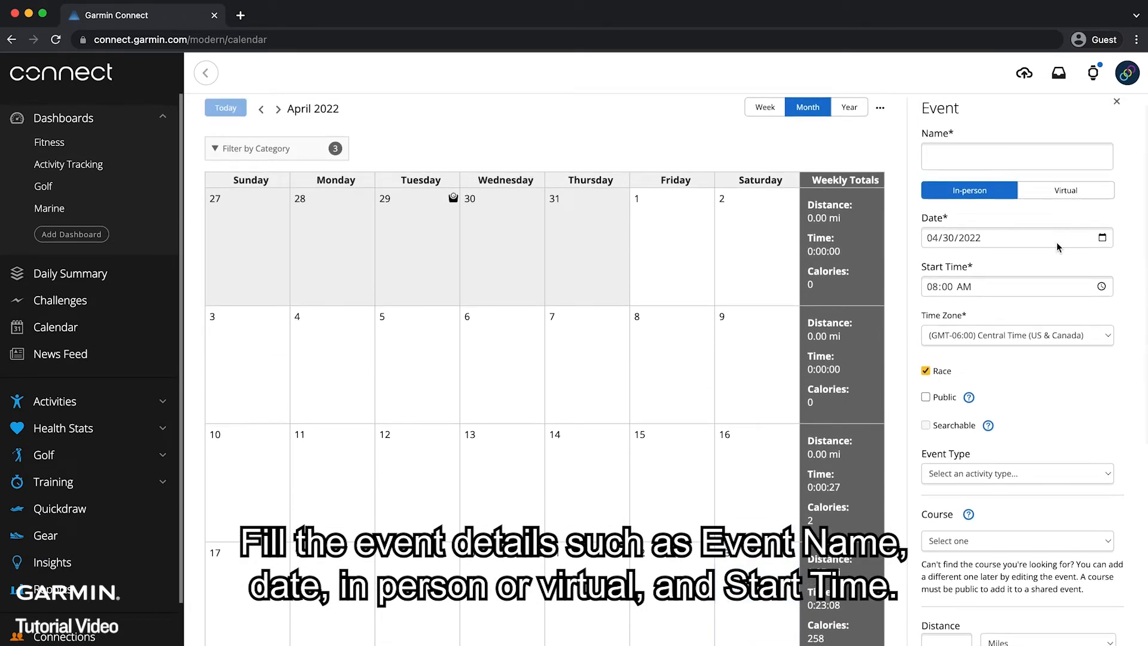
Step: Name the event 'Race Day 5k', make it public and searchable, and set its type to Running
click(1016, 156)
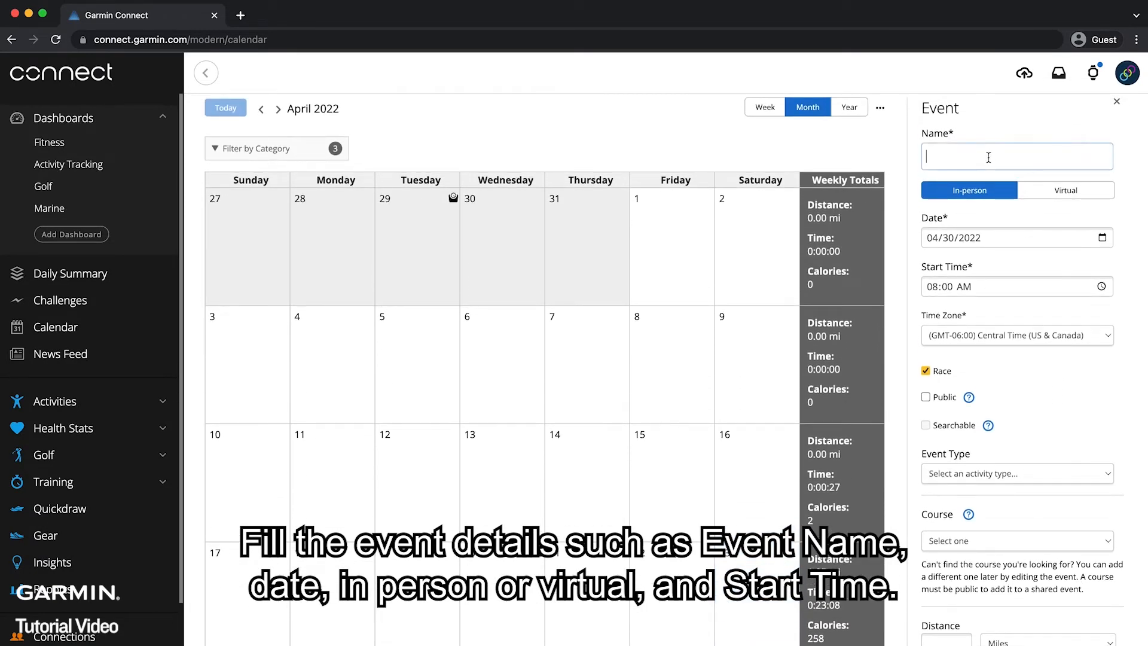
text(Race Day 5k)
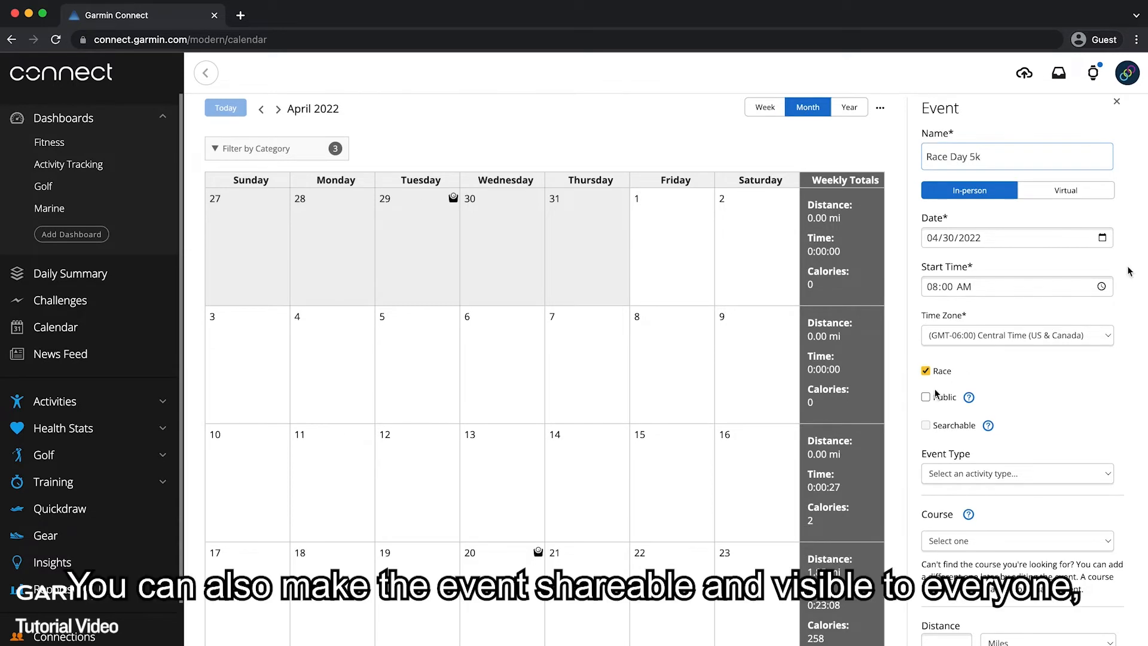
click(926, 397)
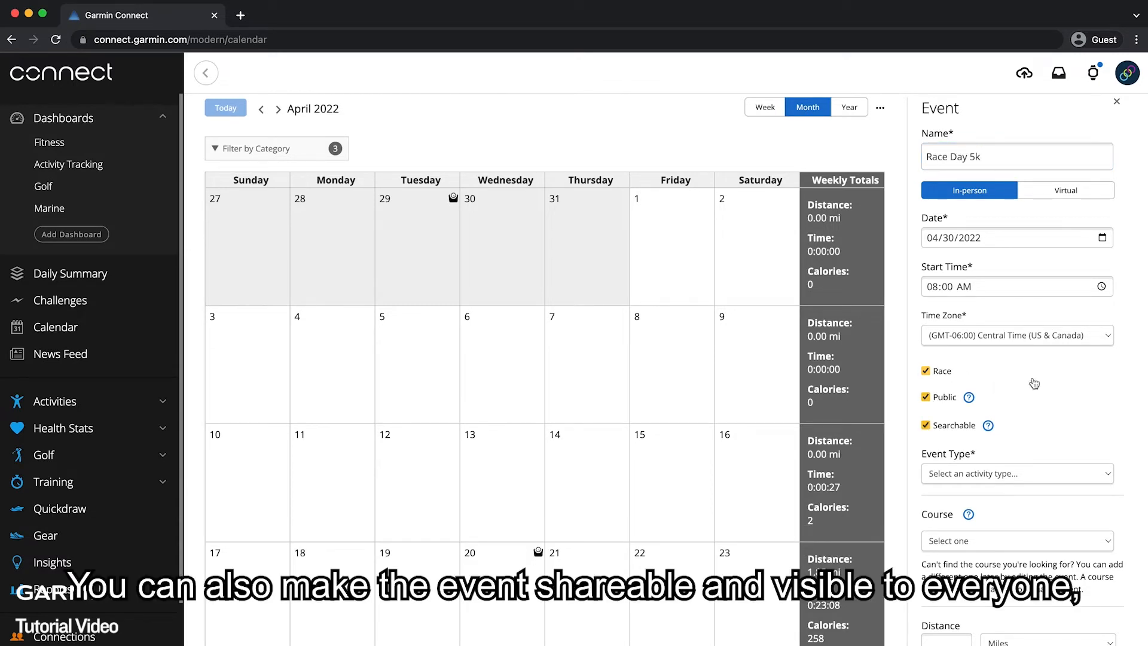
scroll(down, 3)
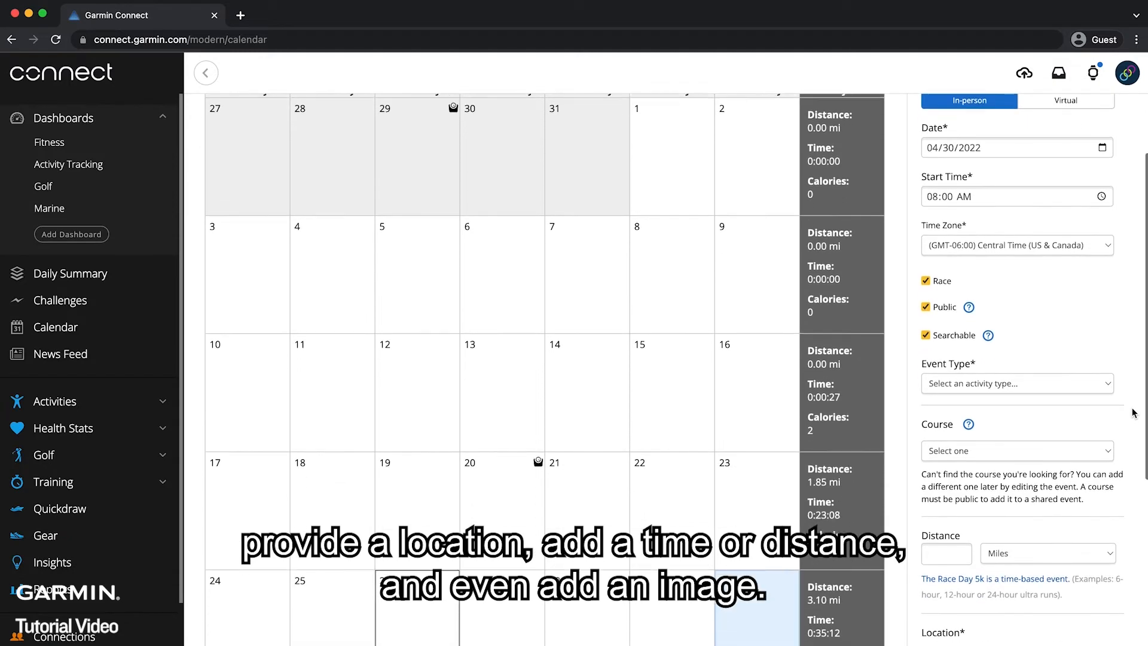
click(1016, 383)
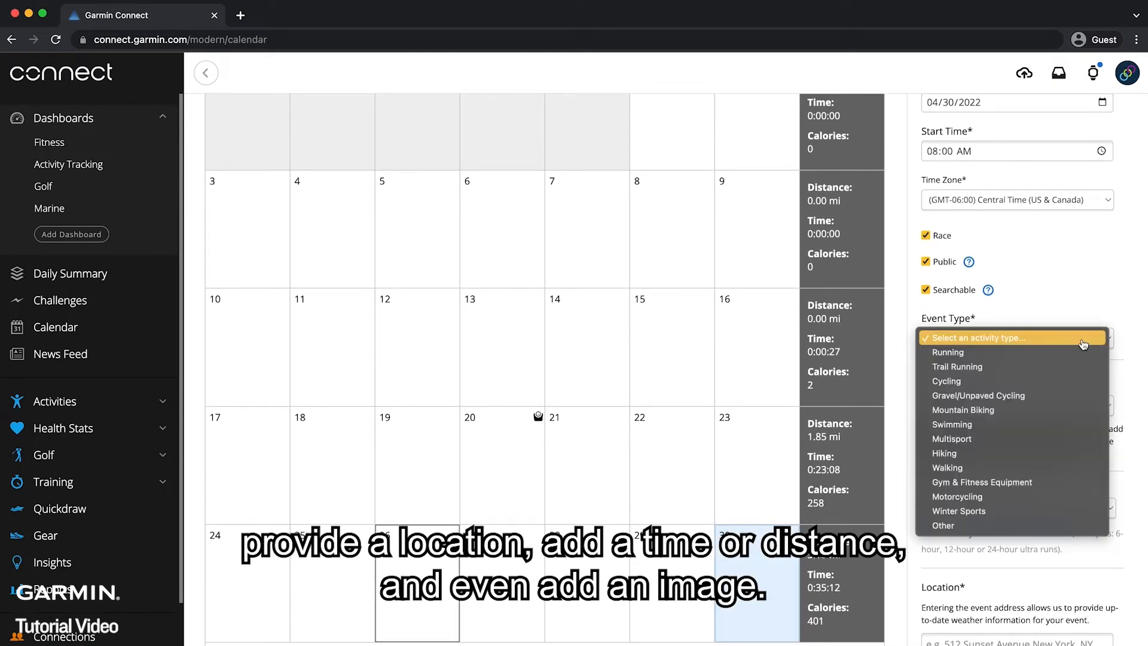
mouse_move(947, 352)
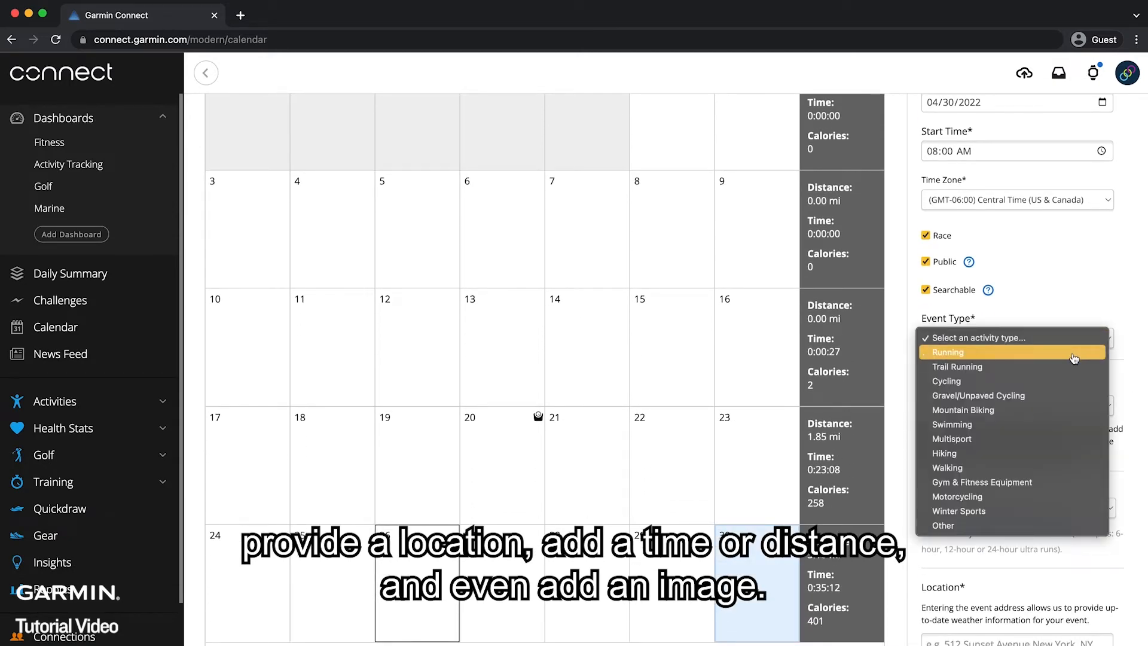
click(946, 352)
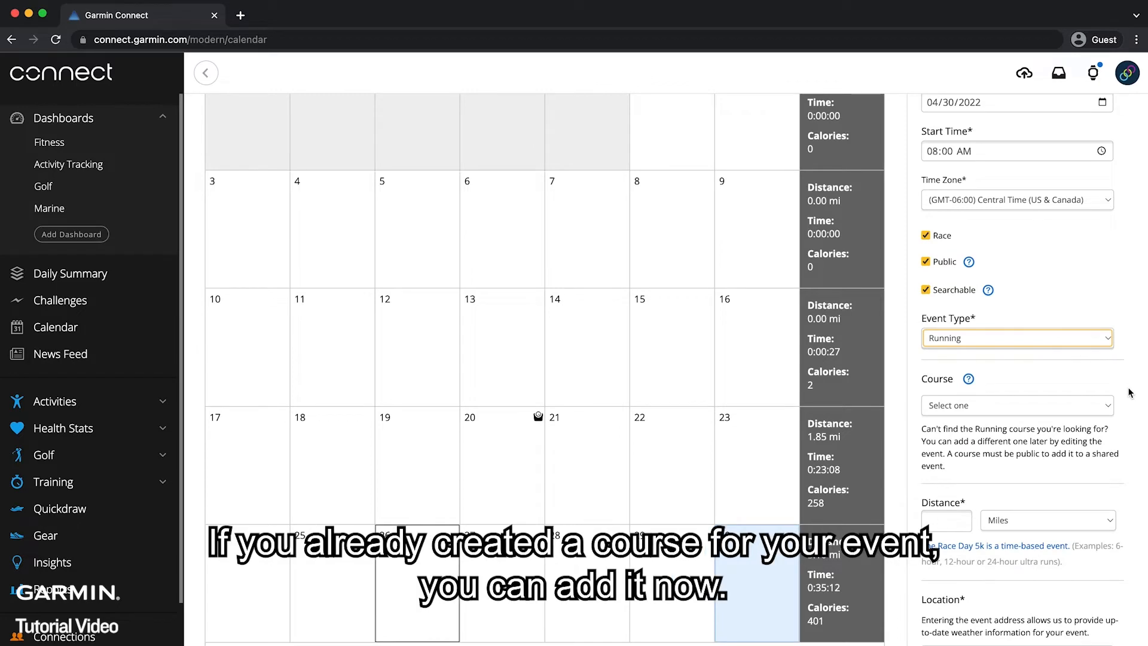
Step: Attach the Race Day 5K course and fill in the distance and Olathe, KS location
scroll(down, 3)
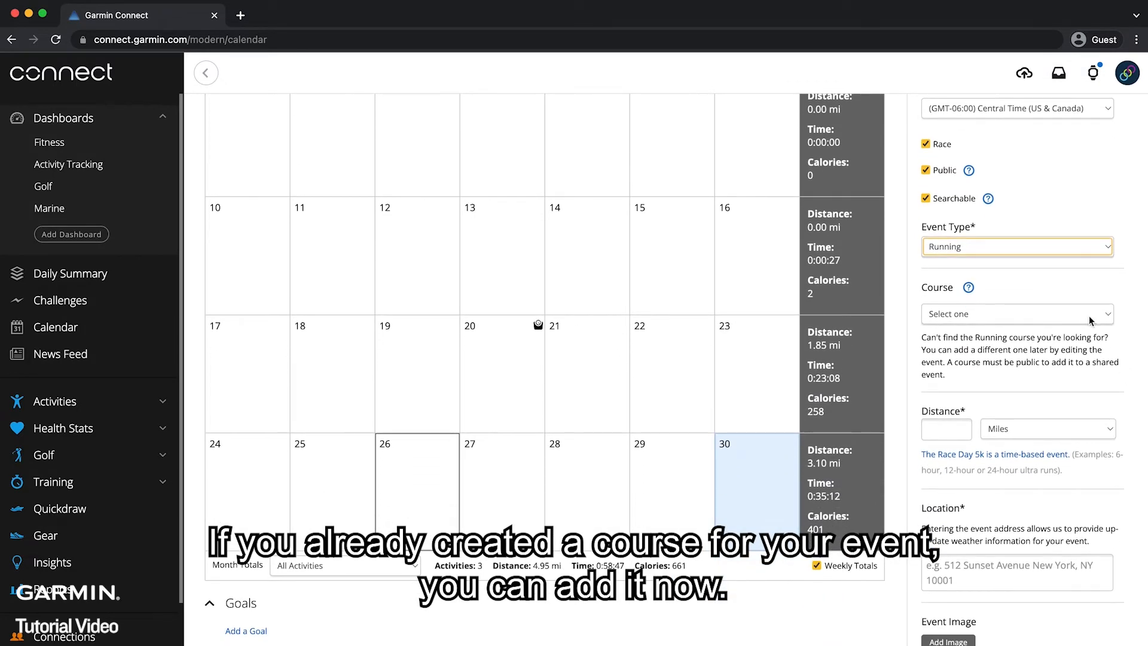
click(1017, 314)
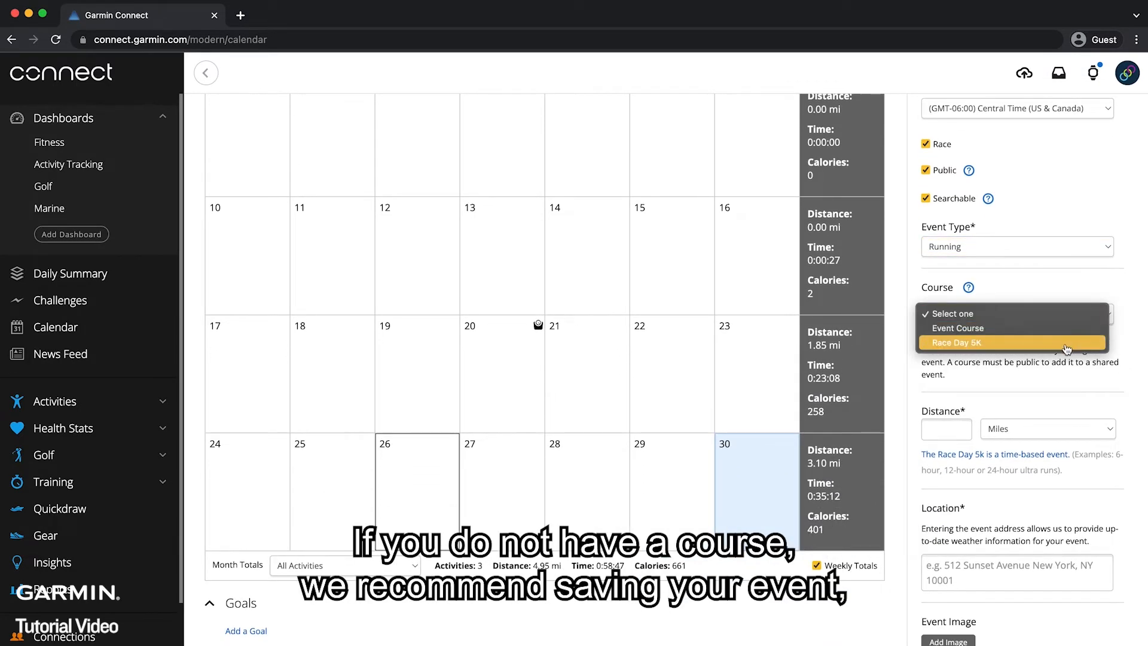
click(955, 342)
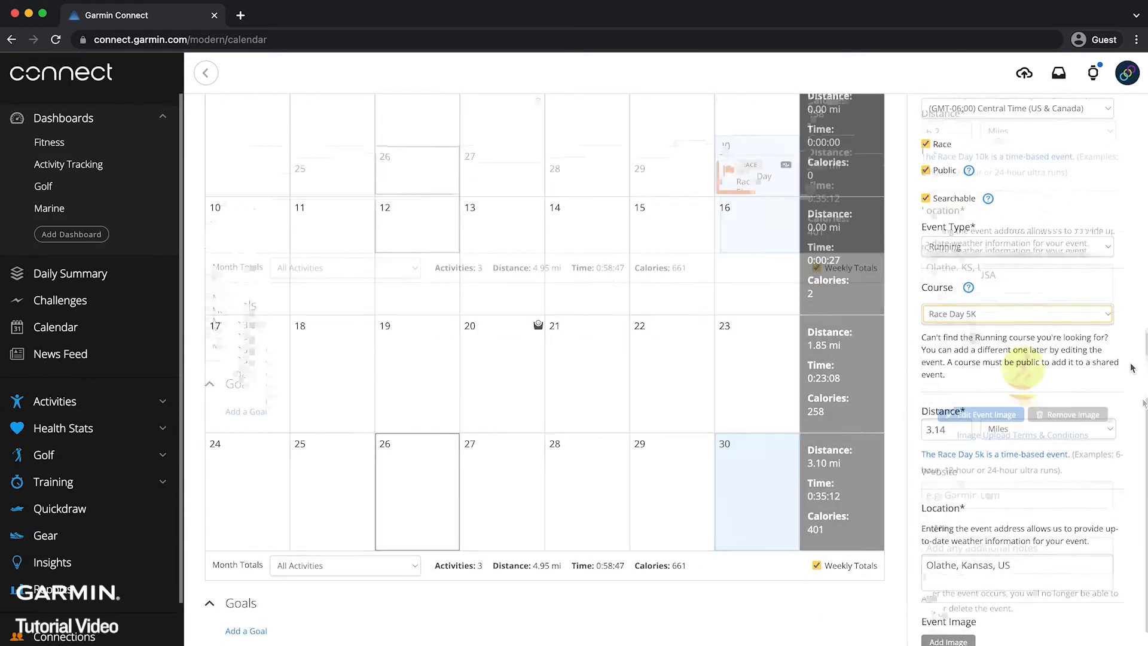
scroll(down, 3)
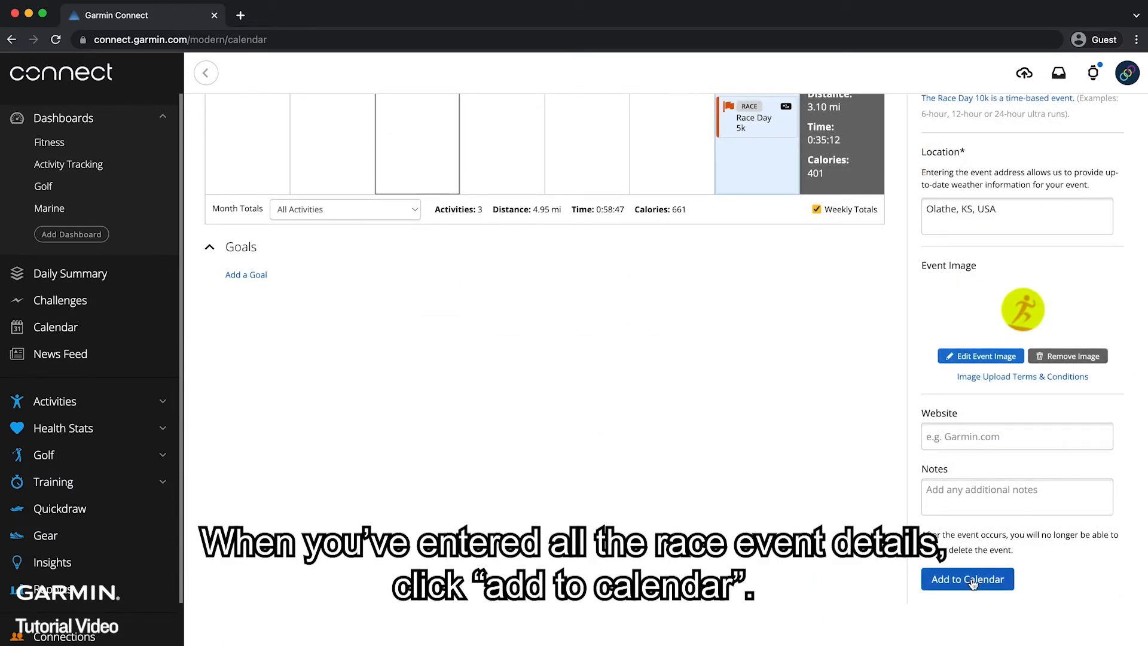
Step: Add Race Day 5k to the calendar without goals, keeping 7 Mile Race as primary event
click(967, 579)
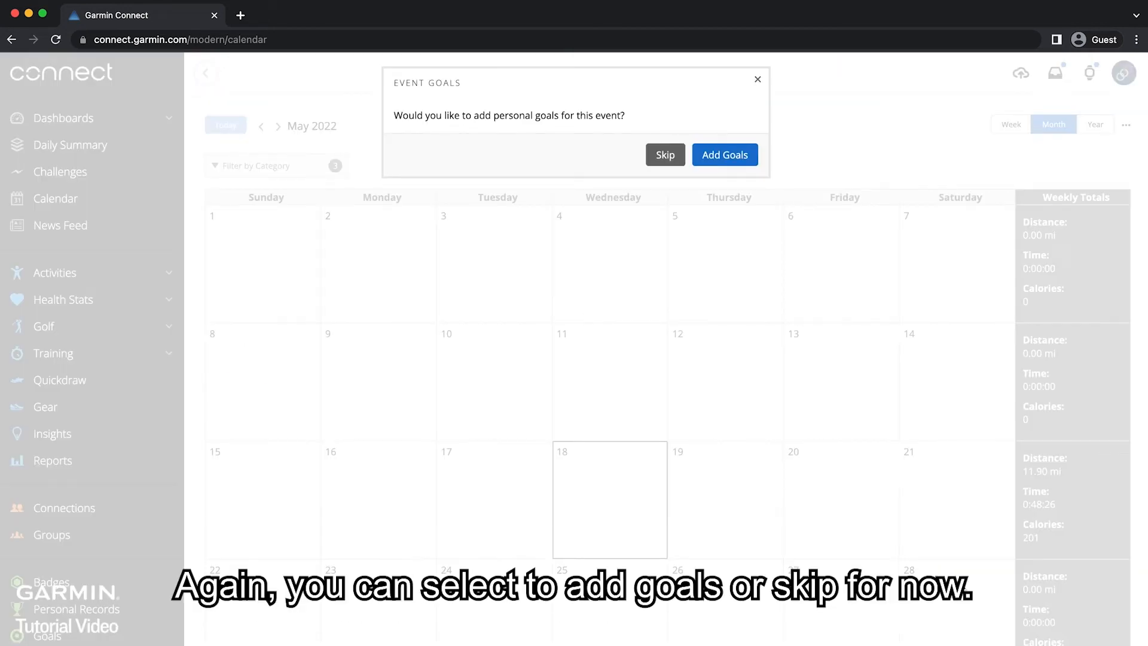
mouse_move(668, 212)
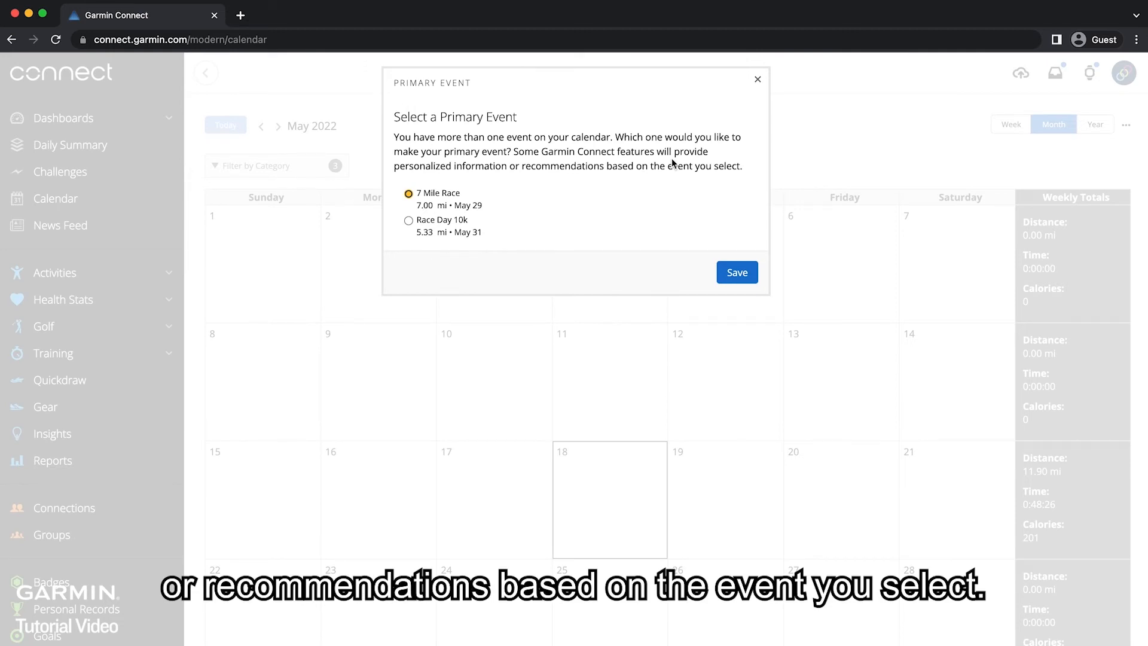
click(736, 271)
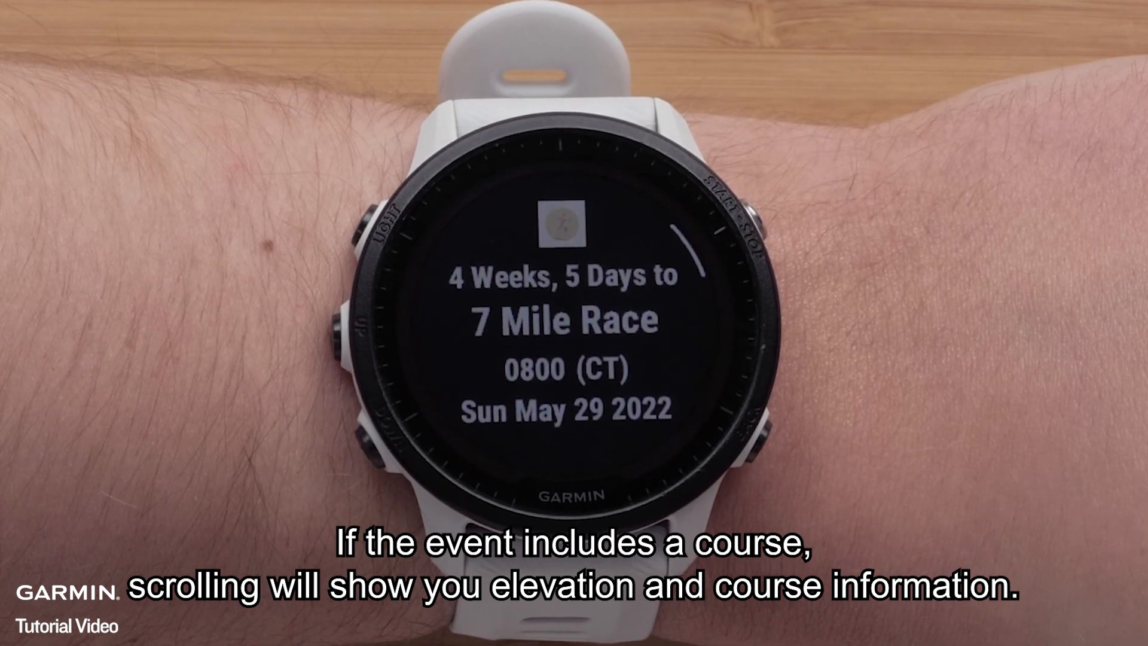
Step: After the 7 Mile Race countdown, bring up the watch's side menu
click(735, 189)
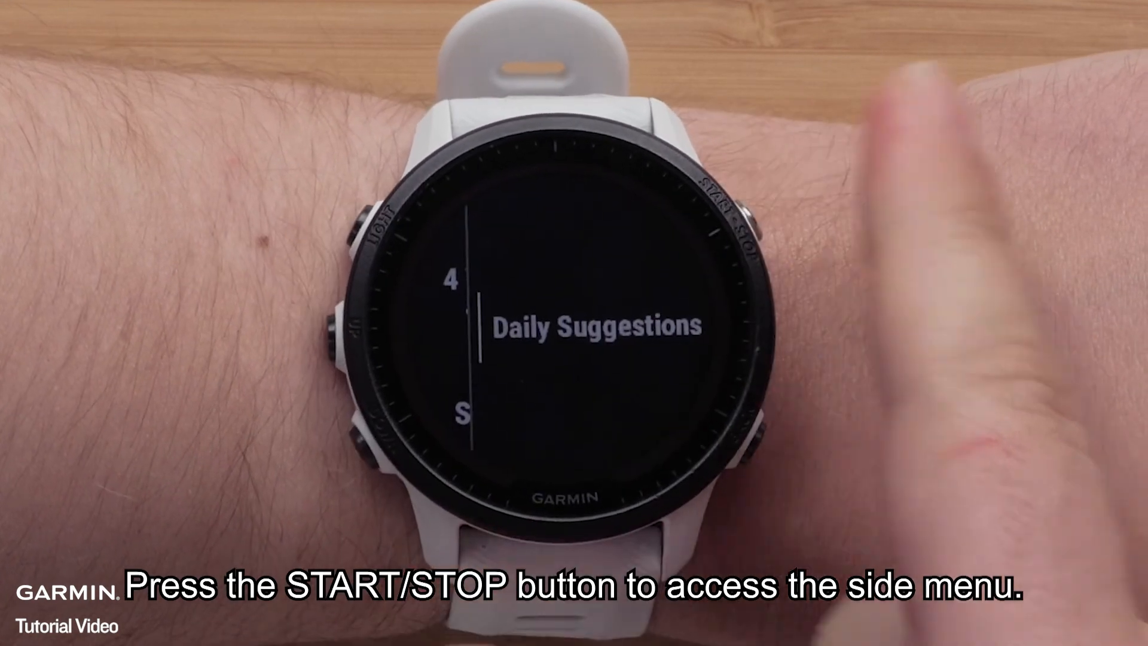